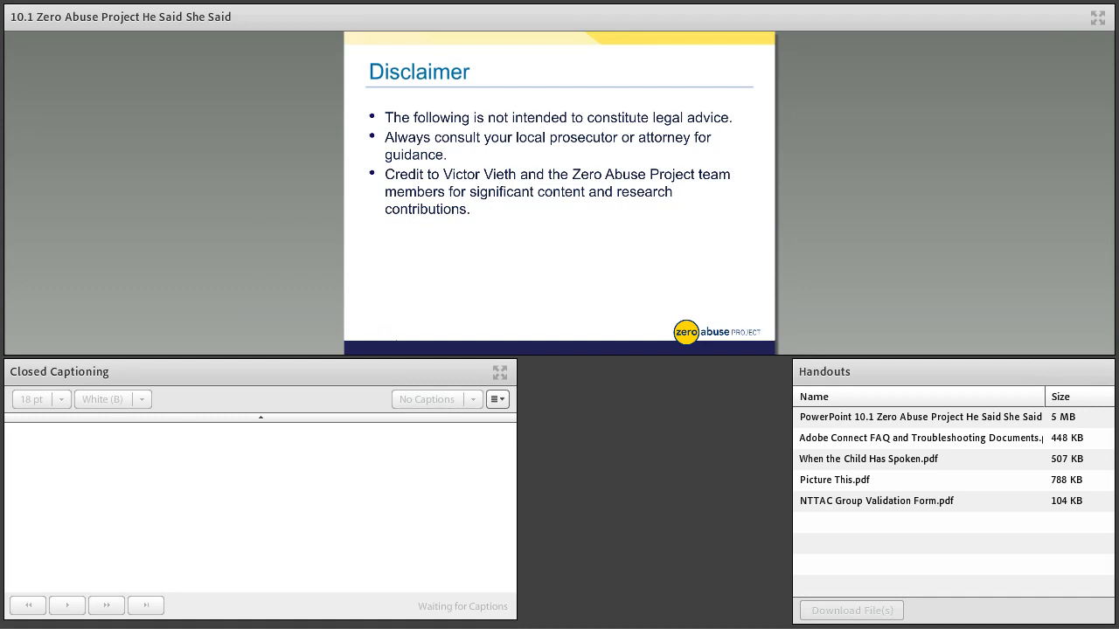
- Scroll the Closed Captioning pod to follow the live captions as the Agenda slide appears
{"action": "left_click", "coordinate": [435, 400]}
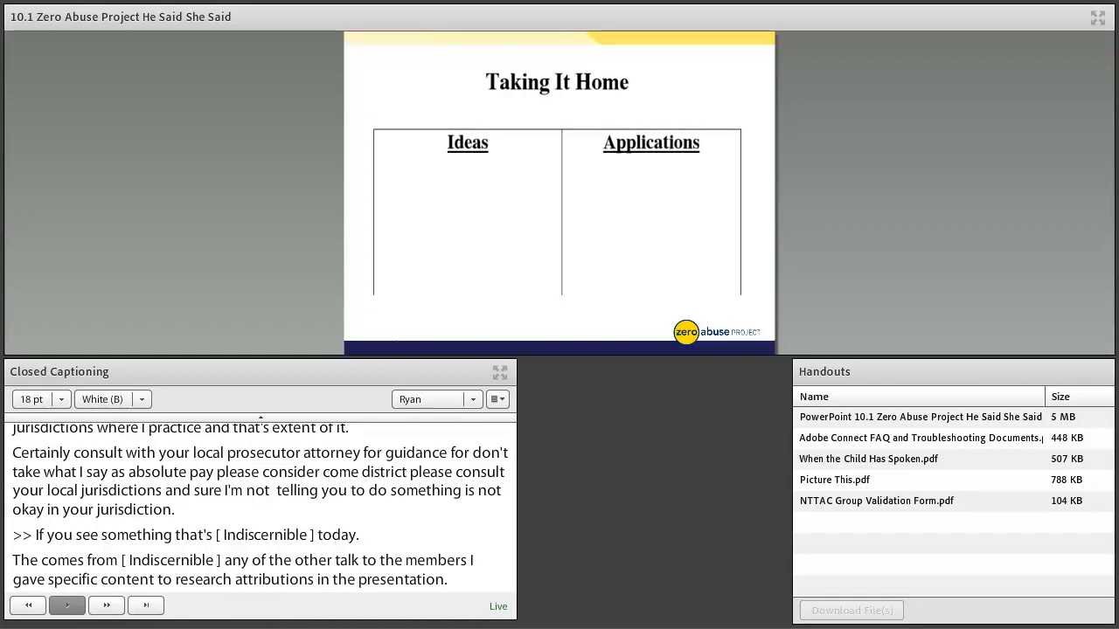
{"action": "scroll", "scroll_direction": "down", "scroll_amount": 3}
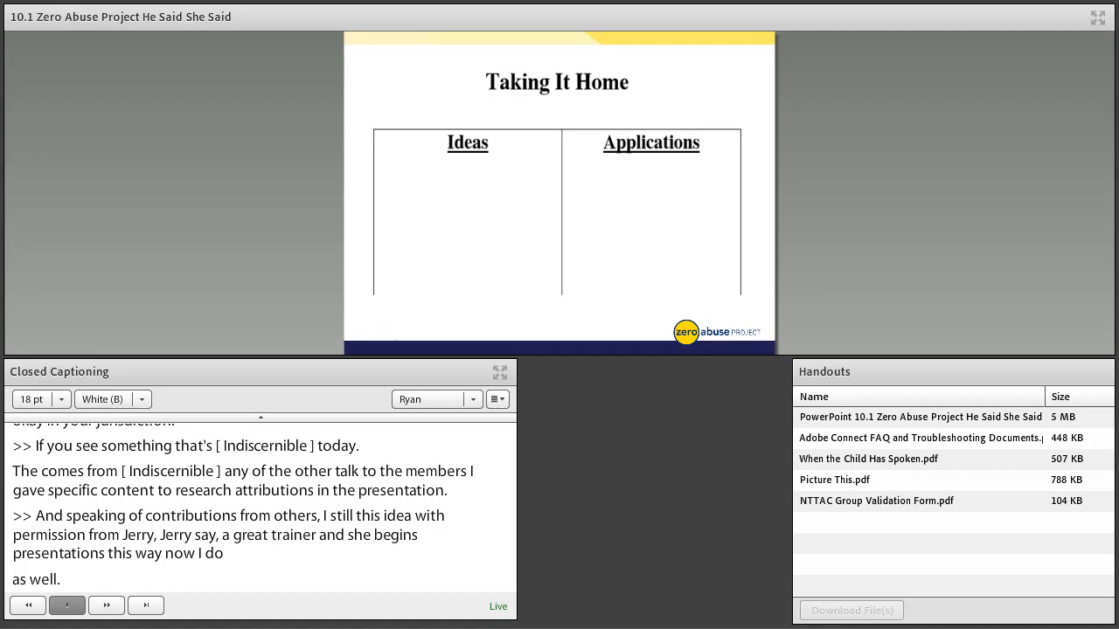
{"action": "scroll", "scroll_direction": "down", "scroll_amount": 3}
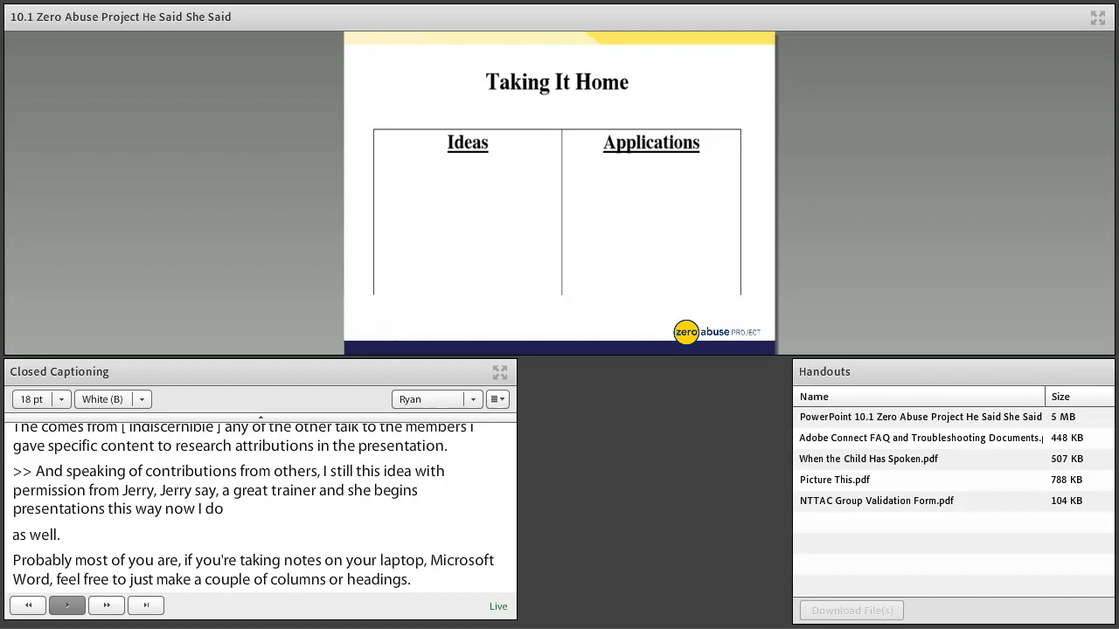
{"action": "scroll", "scroll_direction": "down", "scroll_amount": 3}
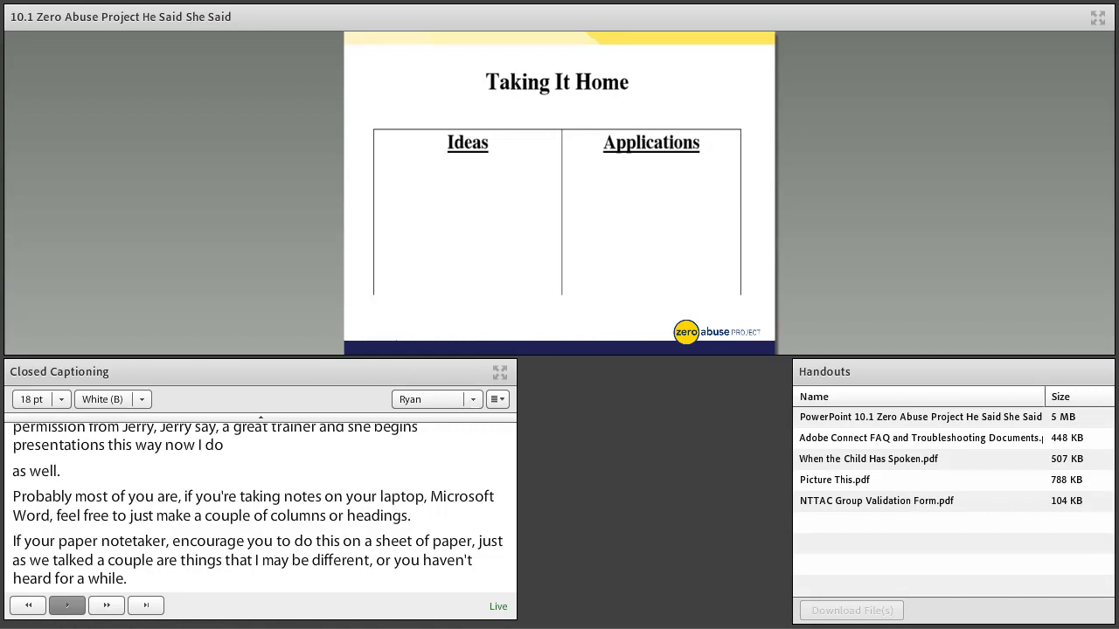
{"action": "scroll", "scroll_direction": "down", "scroll_amount": 3}
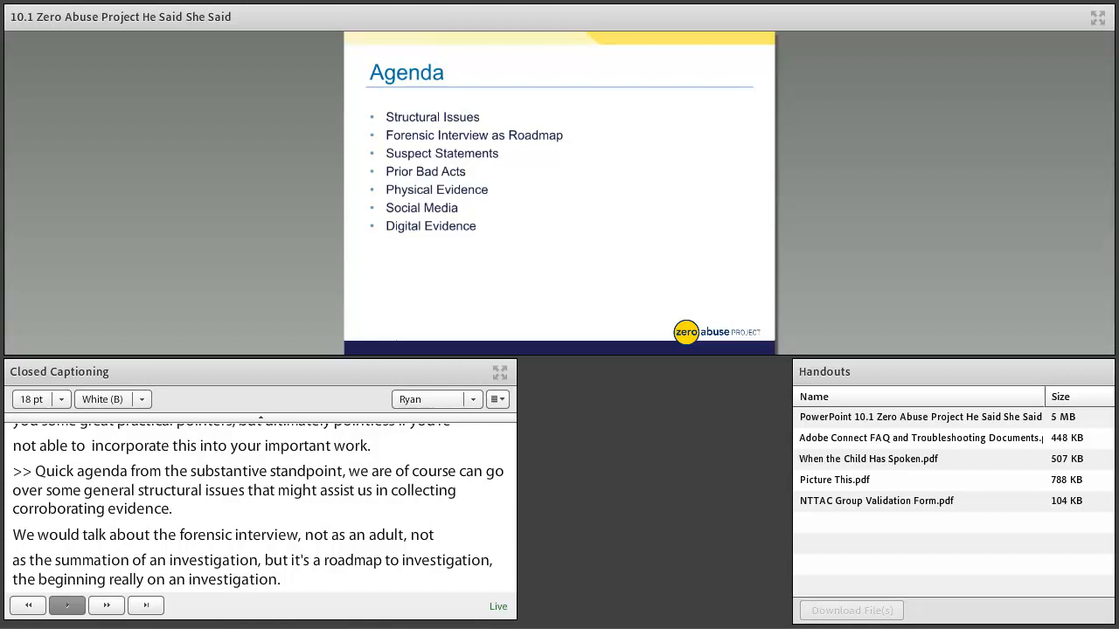
{"action": "scroll", "scroll_direction": "down", "scroll_amount": 3}
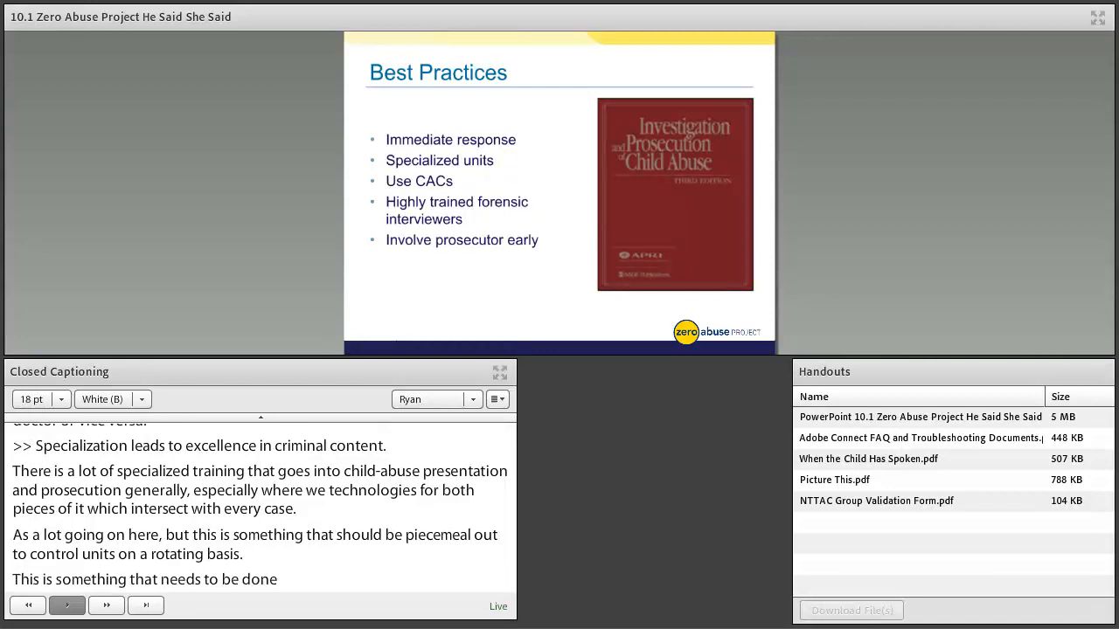
{"action": "scroll", "scroll_direction": "down", "scroll_amount": 3}
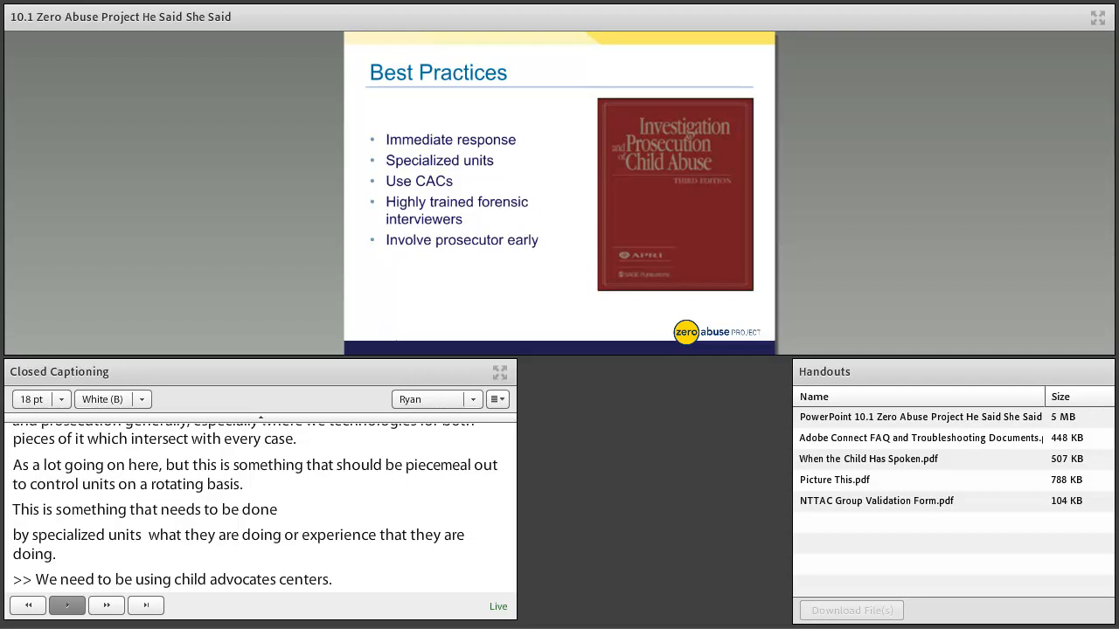
{"action": "scroll", "scroll_direction": "down", "scroll_amount": 3}
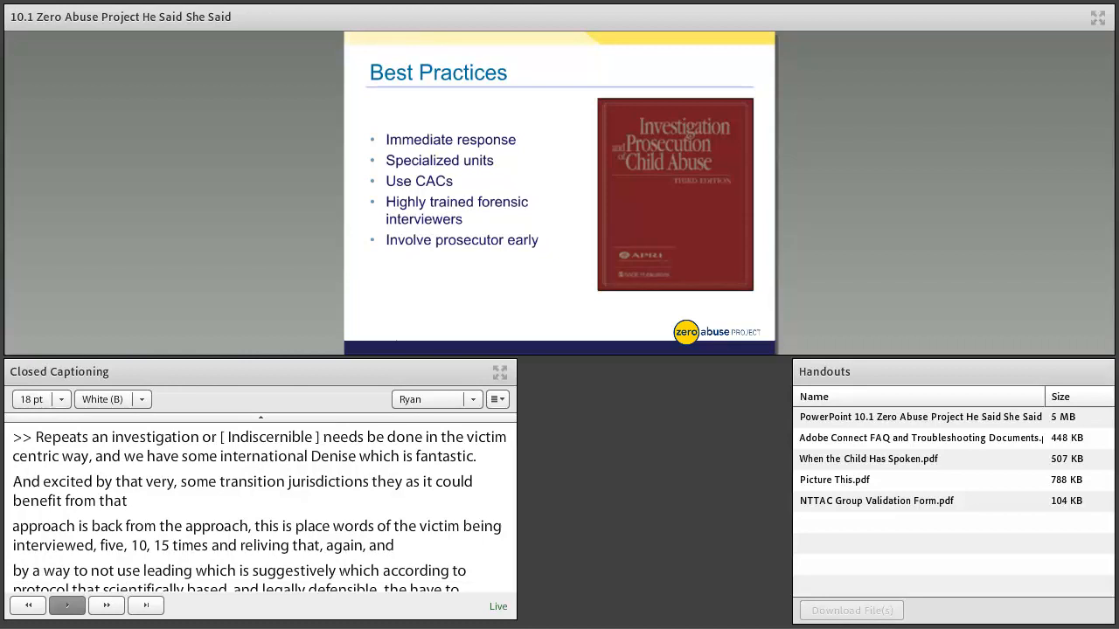
{"action": "scroll", "scroll_direction": "down", "scroll_amount": 3}
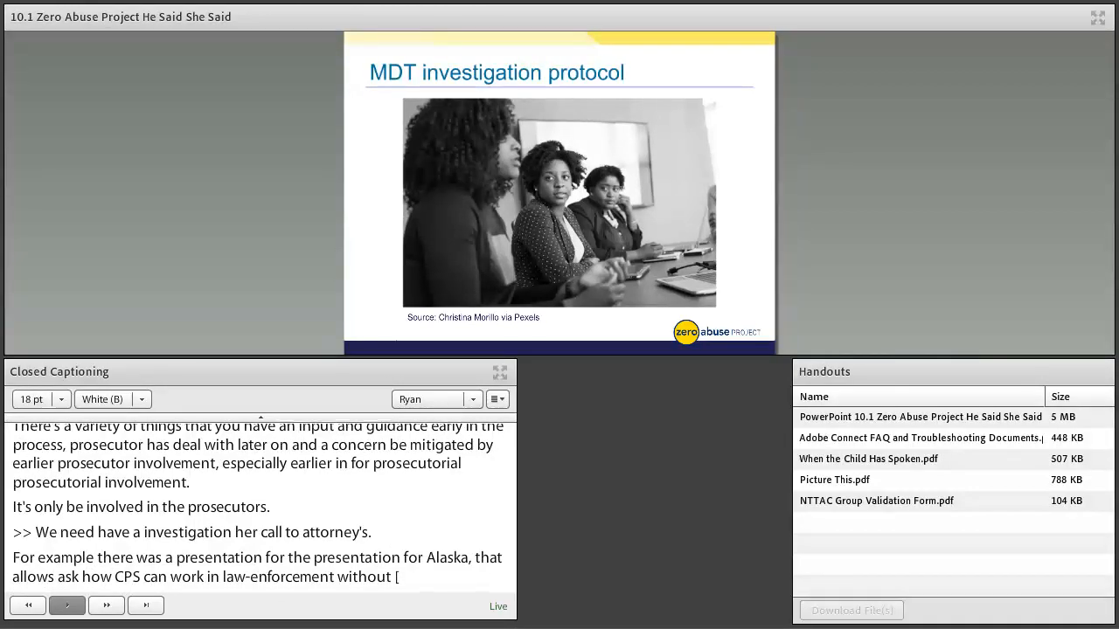
{"action": "scroll", "scroll_direction": "down", "scroll_amount": 3}
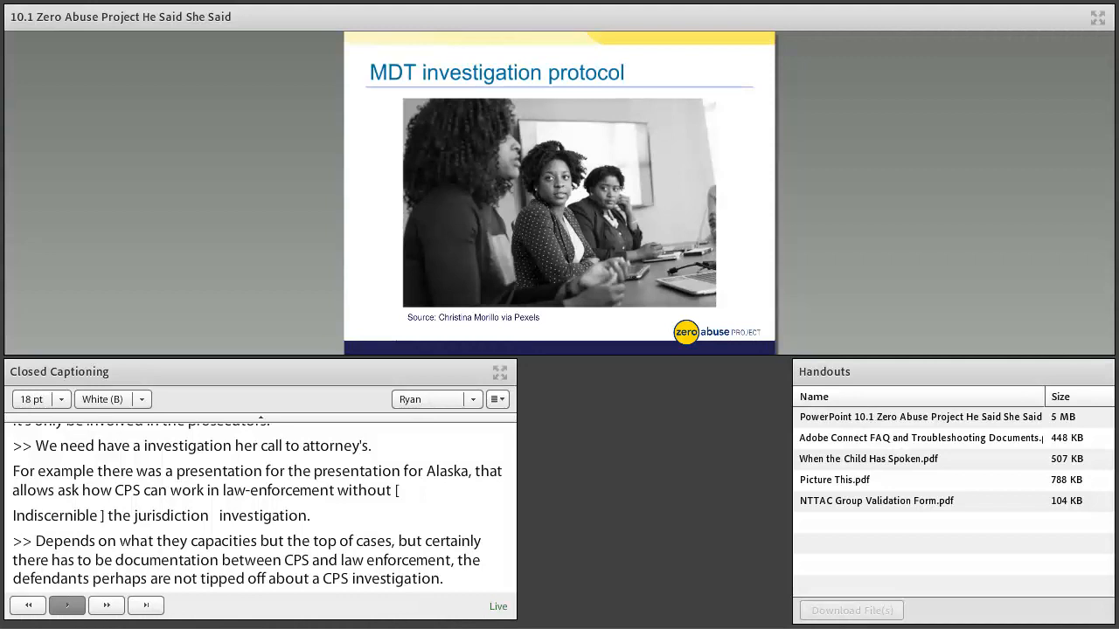
{"action": "scroll", "scroll_direction": "down", "scroll_amount": 3}
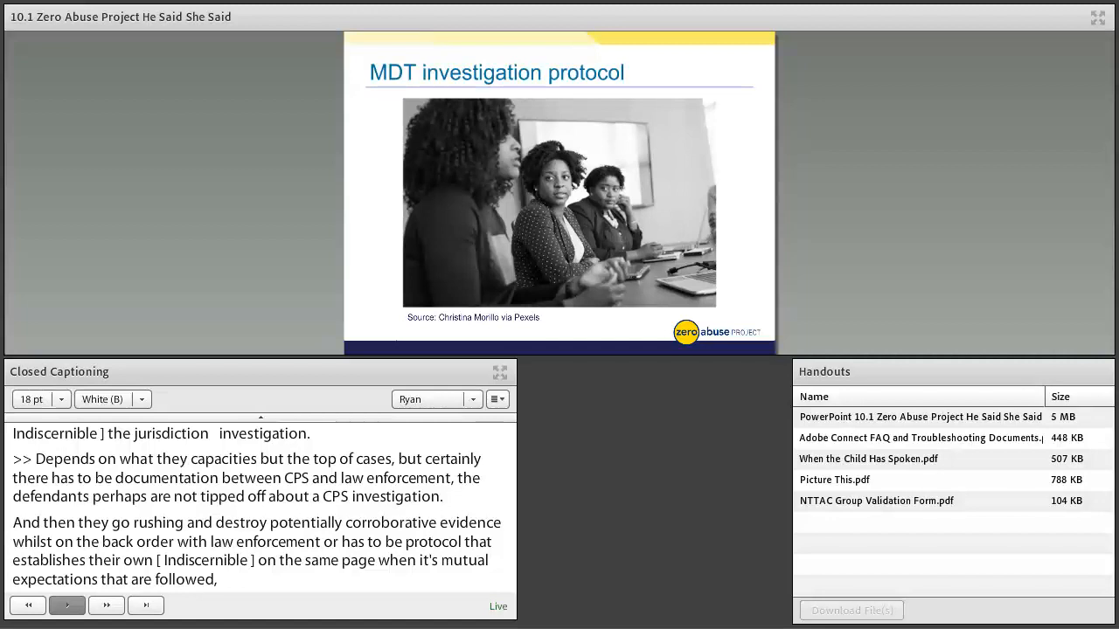
{"action": "scroll", "scroll_direction": "down", "scroll_amount": 3}
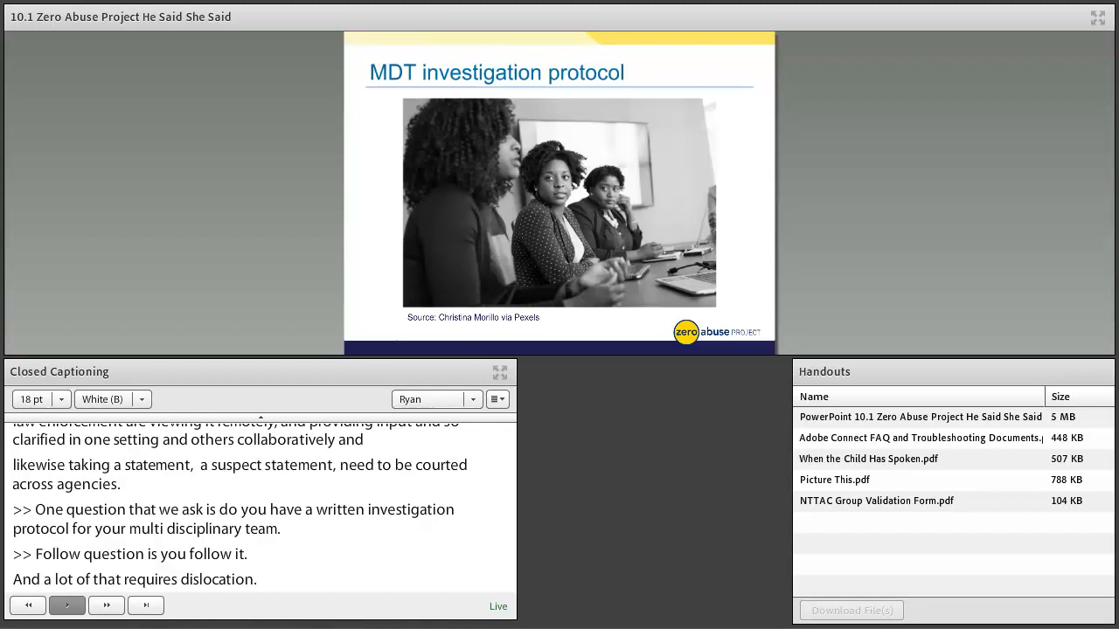
{"action": "scroll", "scroll_direction": "down", "scroll_amount": 3}
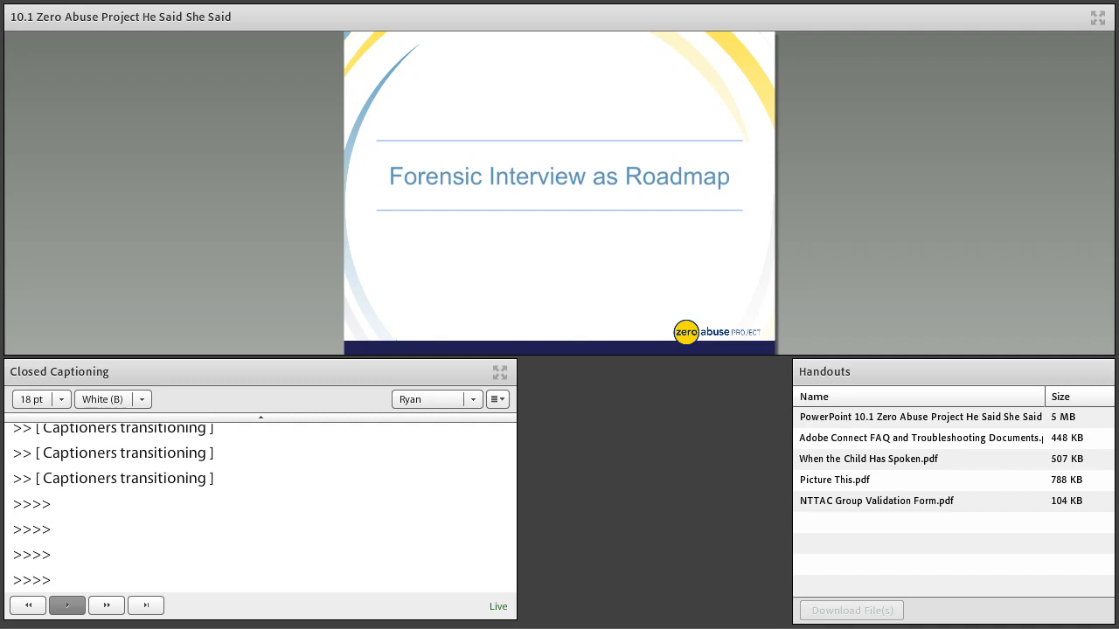
- Keep focus on the caption area while the presenter reaches the victim's statement slide
{"action": "left_click", "coordinate": [430, 399]}
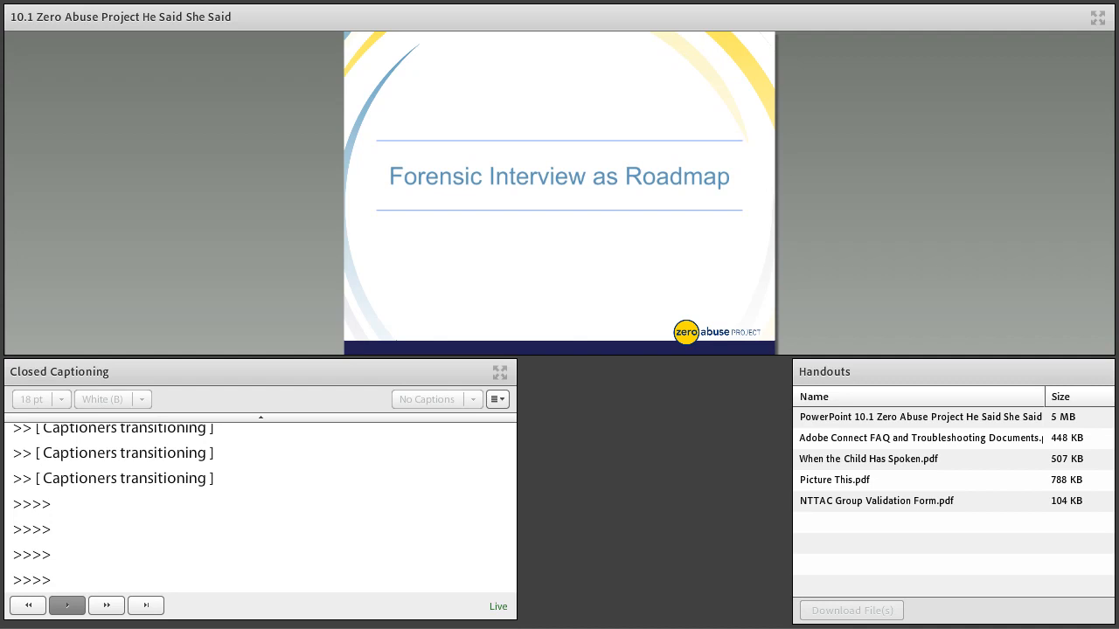
{"action": "left_click", "coordinate": [432, 399]}
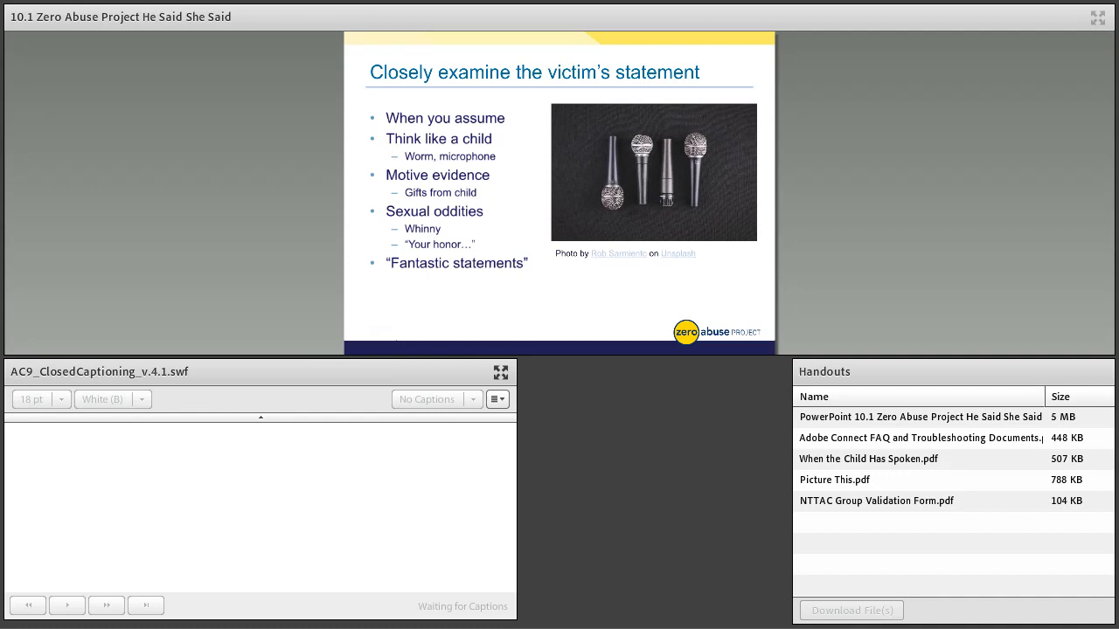
{"action": "left_click", "coordinate": [430, 398]}
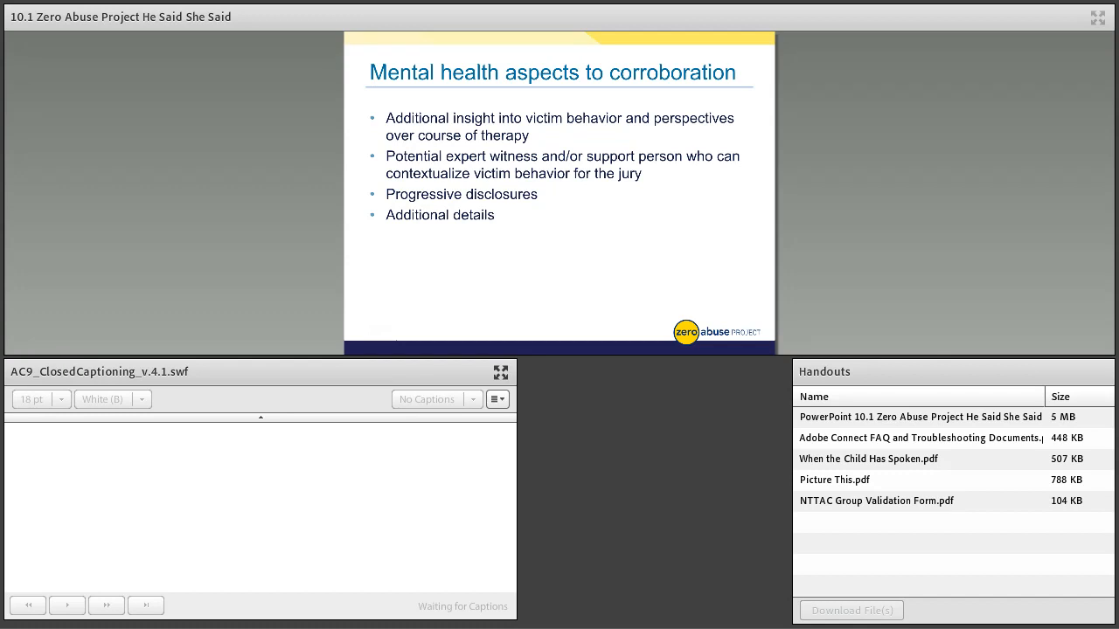
- Select the caption source in the ClosedCaptioning pod so its text controls activate
{"action": "left_click", "coordinate": [430, 398]}
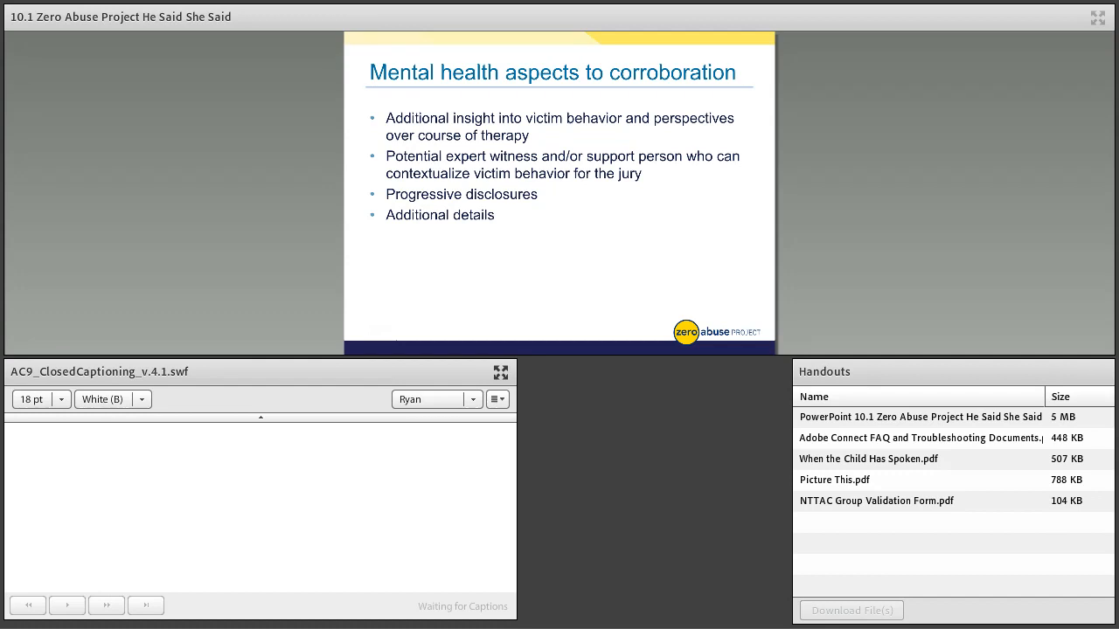
- Follow the shared slides to 'Dream a little bigger' and its embedded video clip
{"action": "left_click", "coordinate": [432, 399]}
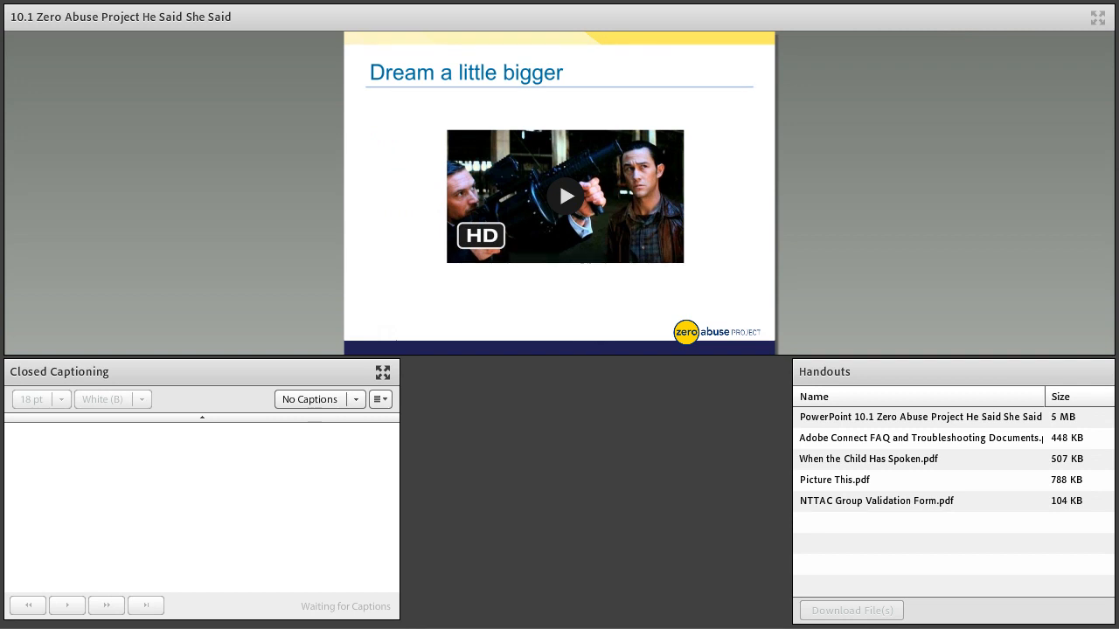
{"action": "left_click", "coordinate": [565, 195]}
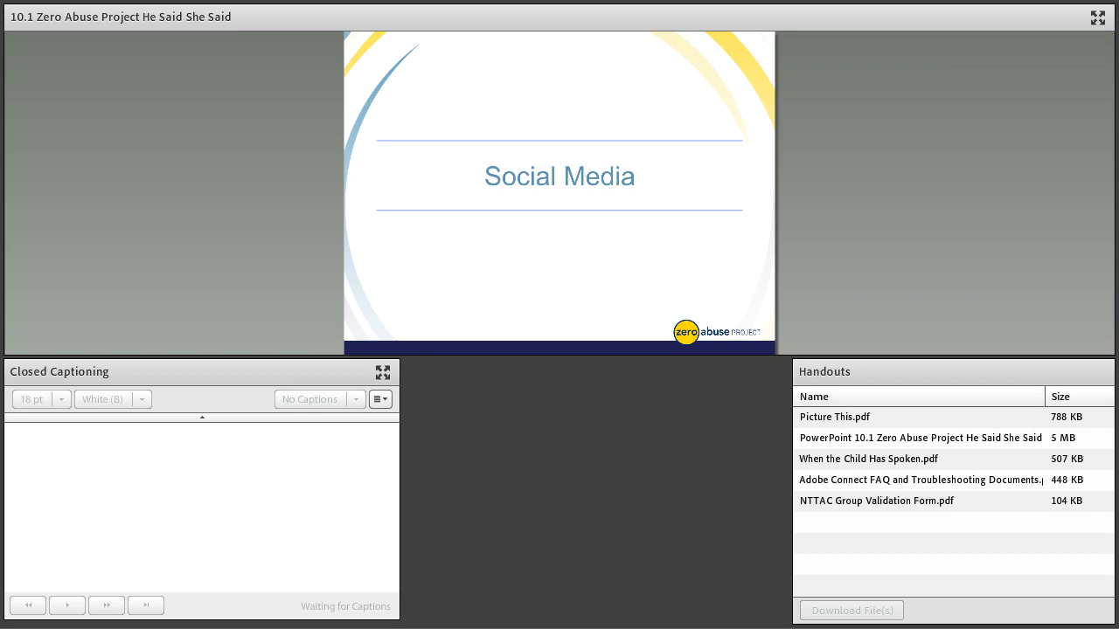
{"action": "left_click", "coordinate": [311, 399]}
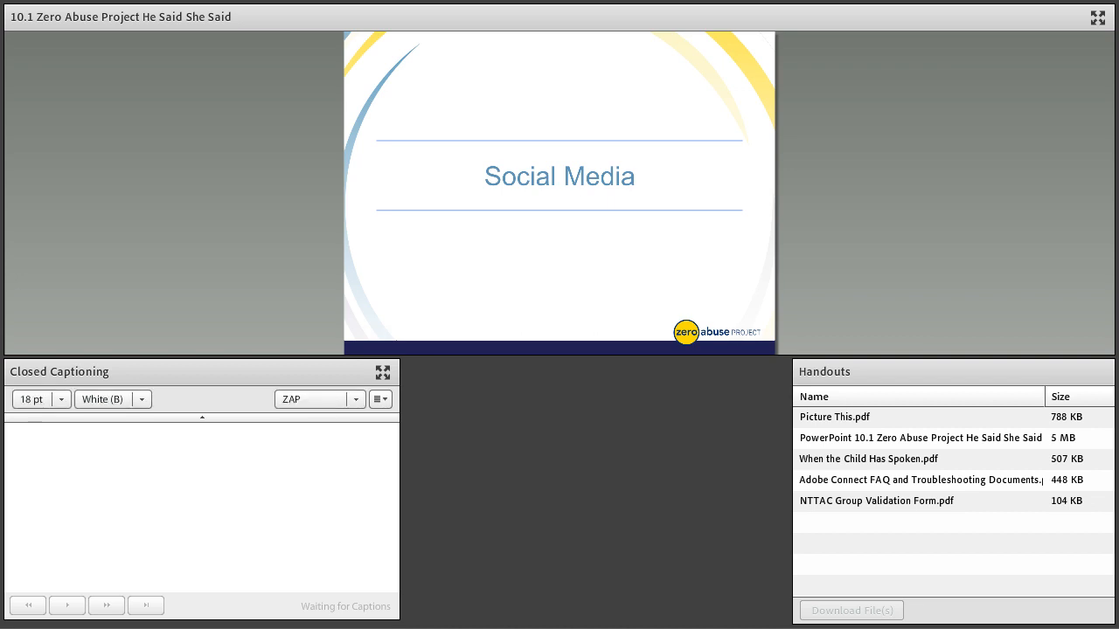